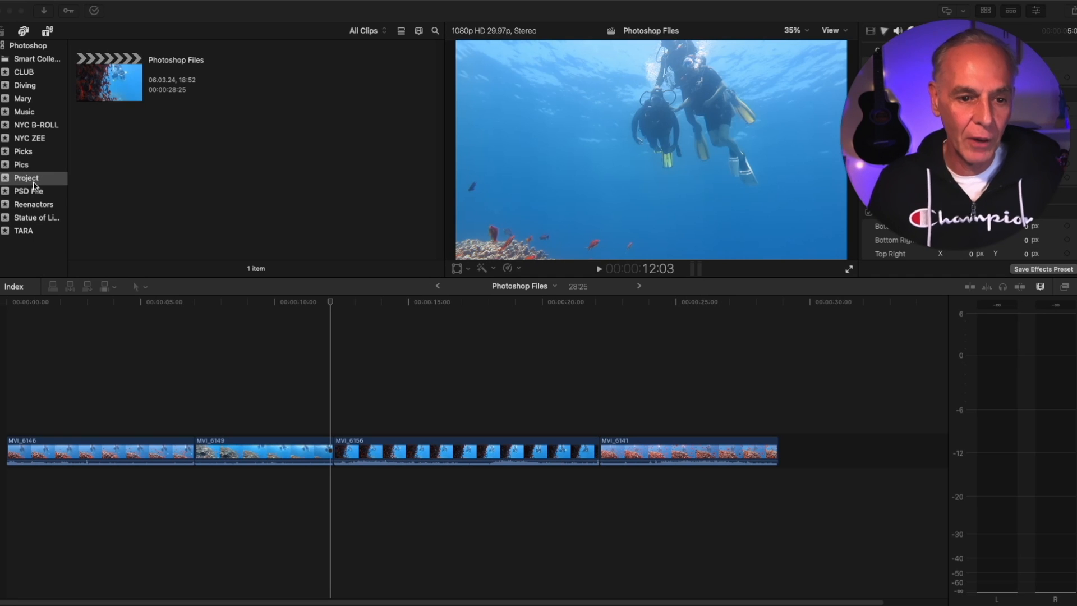
Step: Select the empty PSD File event in the library sidebar
{"action": "left_click", "coordinate": [26, 191]}
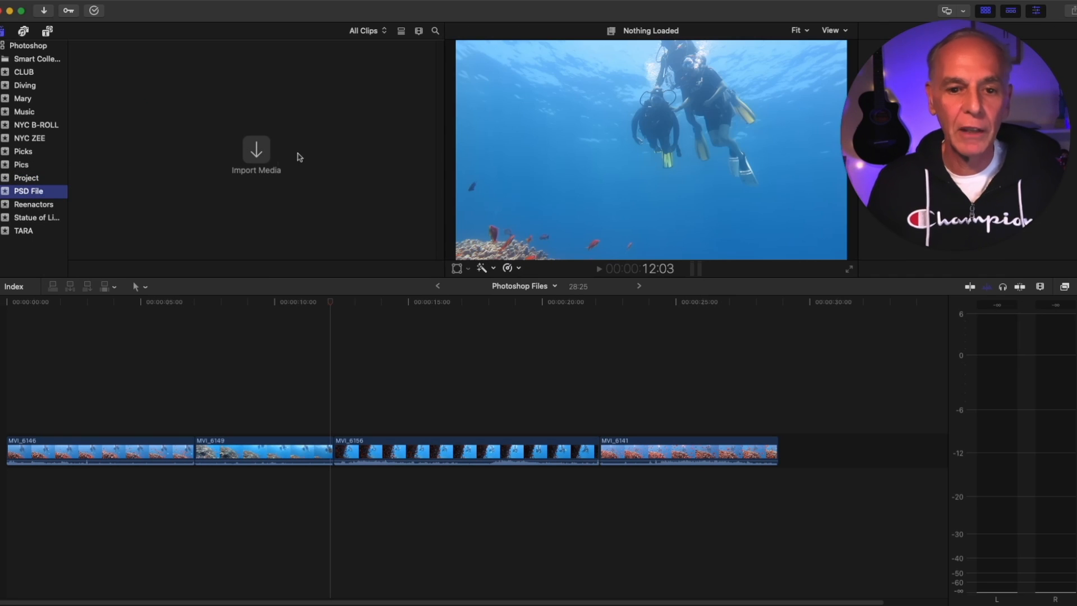
Step: In the import window, select No Layers.psd and Layers.psd from the Desktop
{"action": "left_click", "coordinate": [256, 149]}
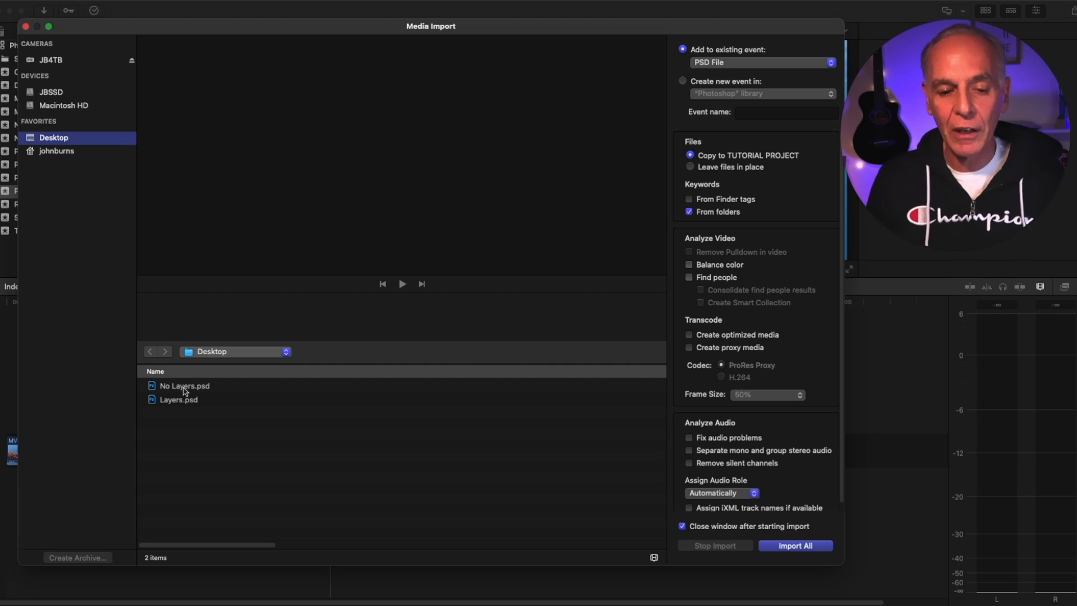
{"action": "left_click", "coordinate": [184, 386]}
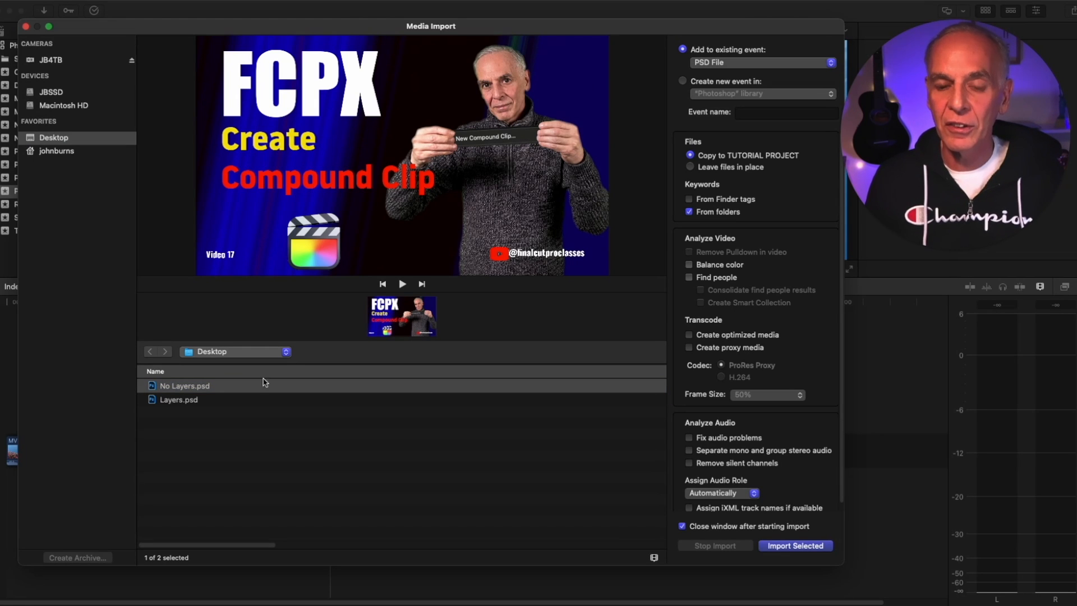
{"action": "left_click", "coordinate": [178, 400]}
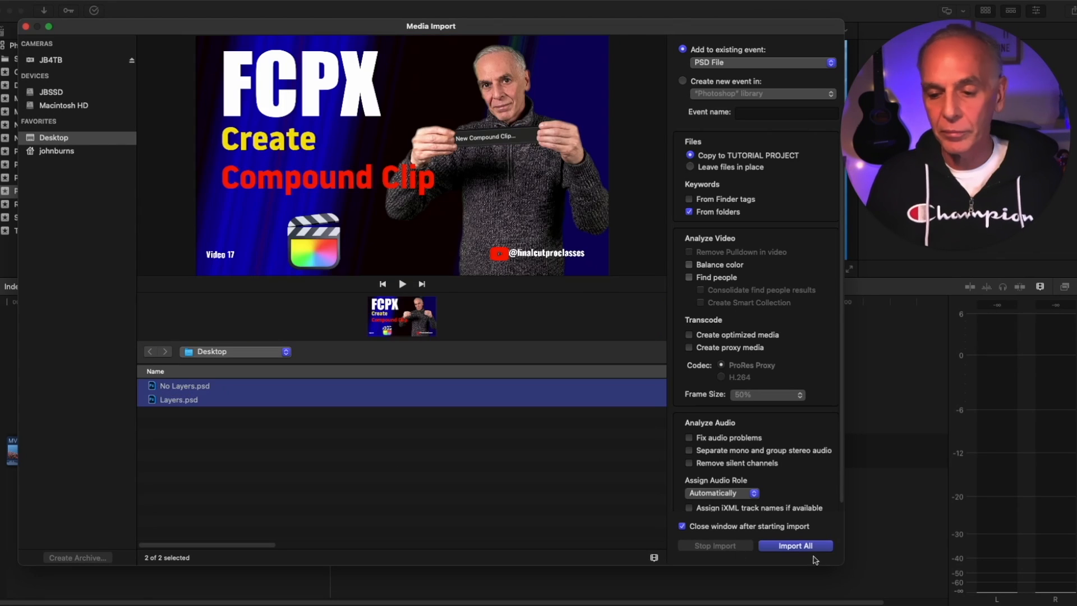
Step: Import both PSDs, then open the Layers clip to reveal its layer tracks
{"action": "left_click", "coordinate": [795, 545]}
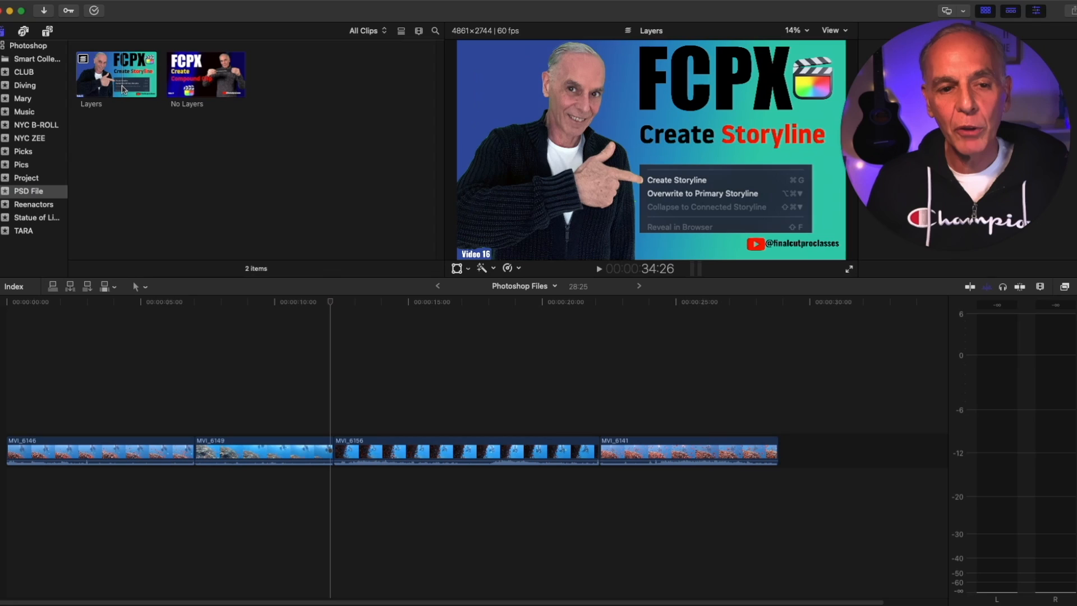
{"action": "left_click", "coordinate": [116, 75]}
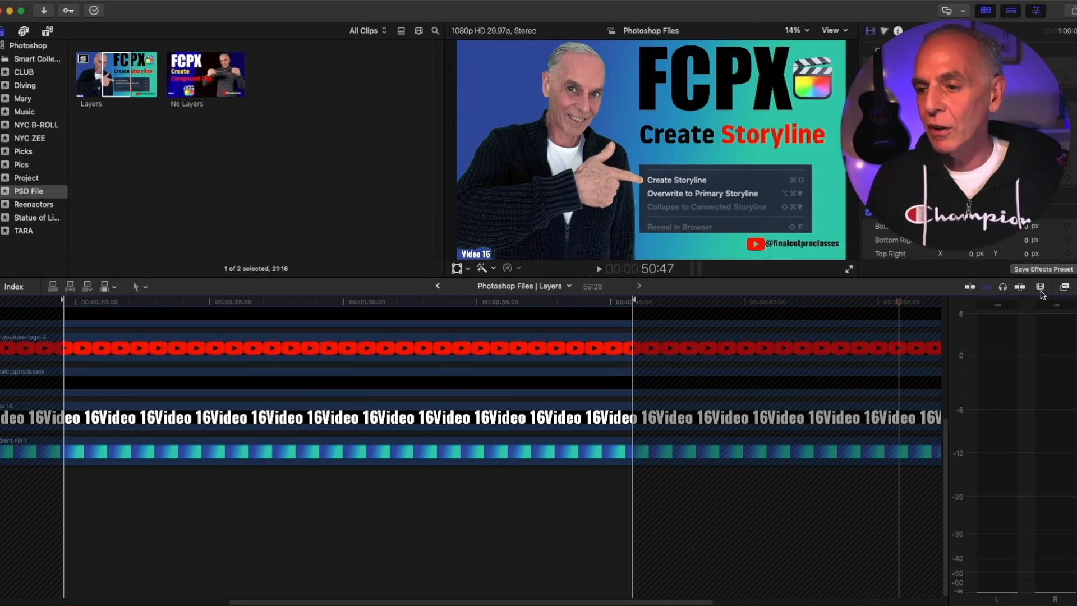
Step: Shrink the clip height in Clip Appearance so all layers from Gradient Fill 1 to Layer 1 fit
{"action": "left_click", "coordinate": [1040, 287]}
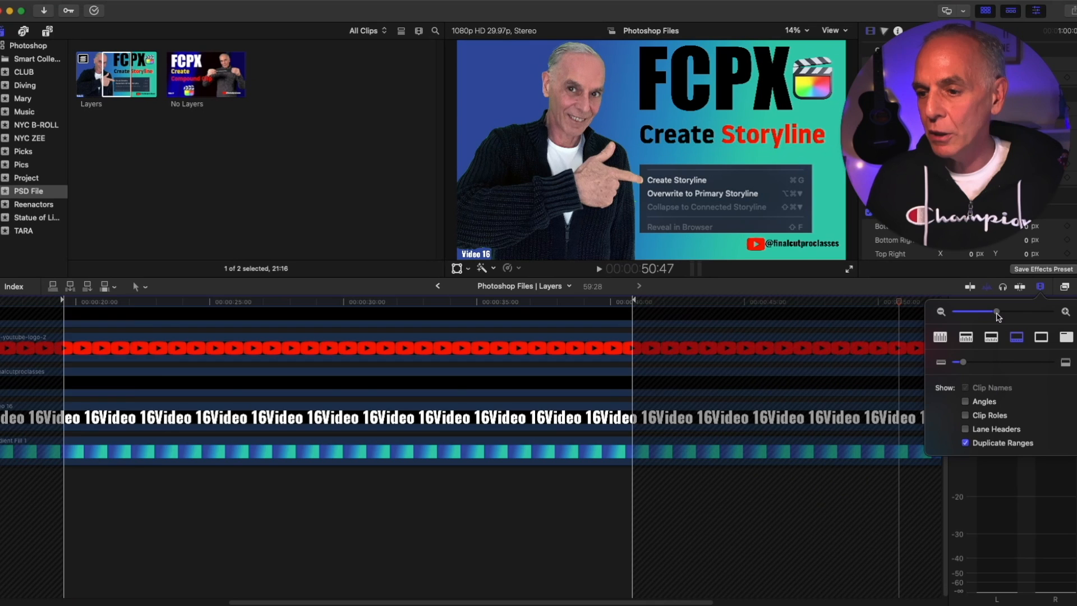
{"action": "left_click_drag", "start_coordinate": [996, 311], "coordinate": [962, 311]}
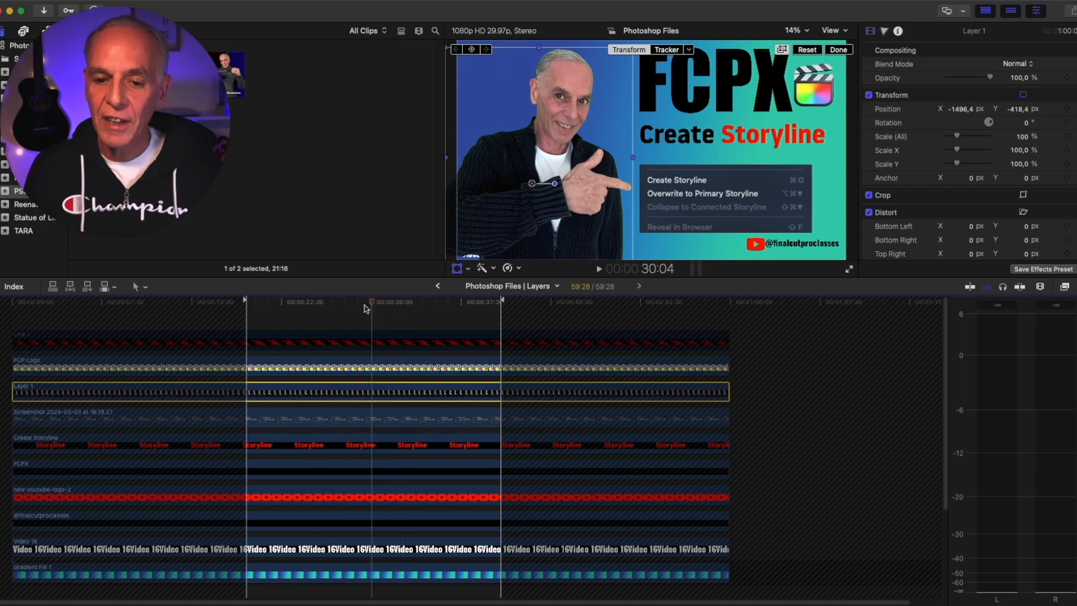
Step: Park the playhead at the fly-in start, zoom the viewer to 6.25%, and return to the project
{"action": "left_click", "coordinate": [238, 302]}
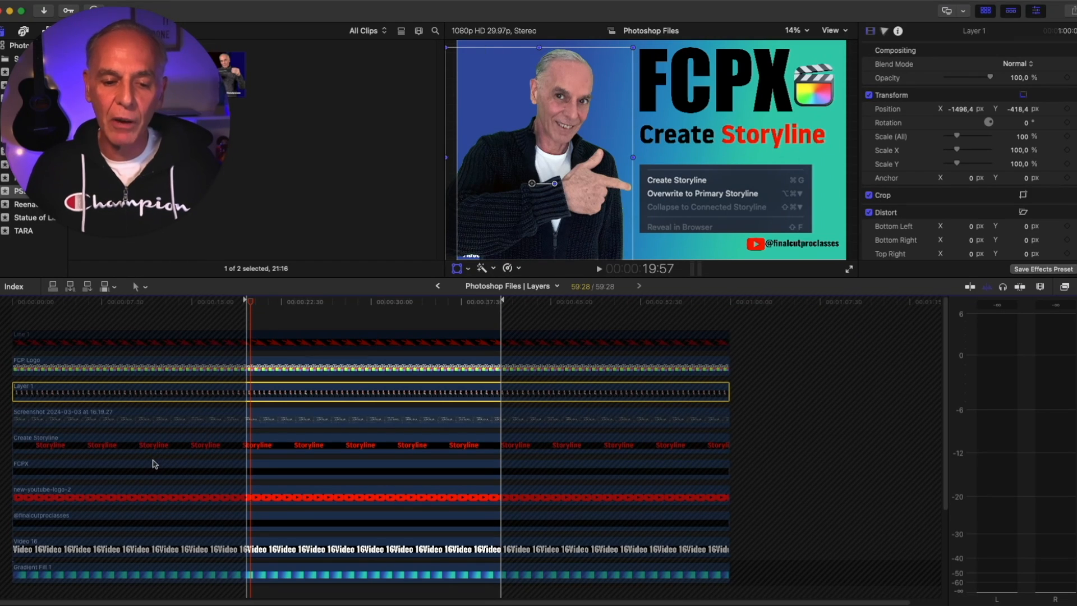
{"action": "mouse_move", "coordinate": [162, 430]}
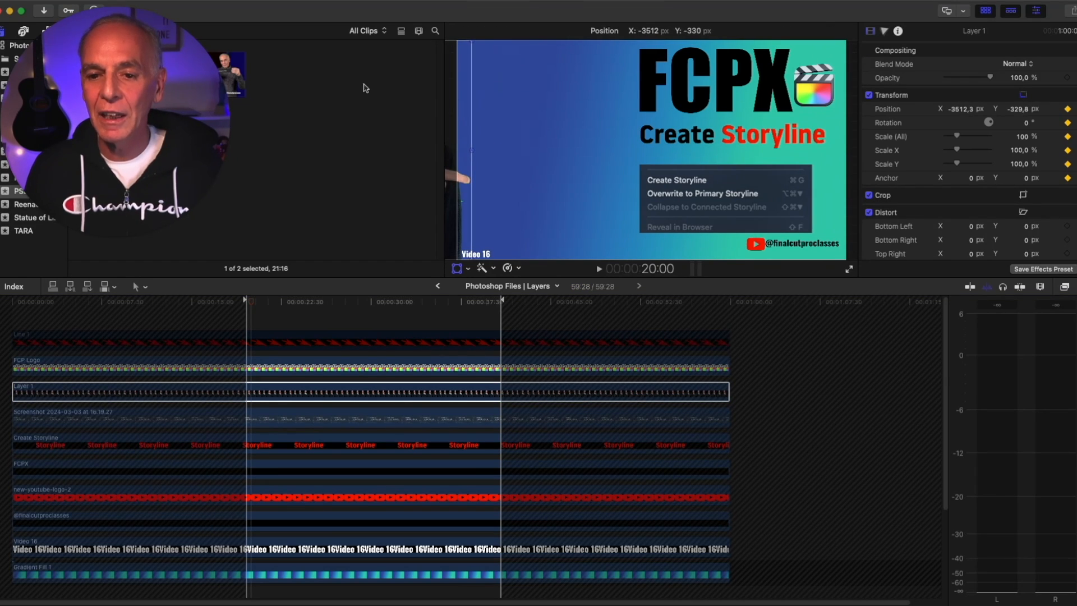
{"action": "left_click", "coordinate": [792, 29]}
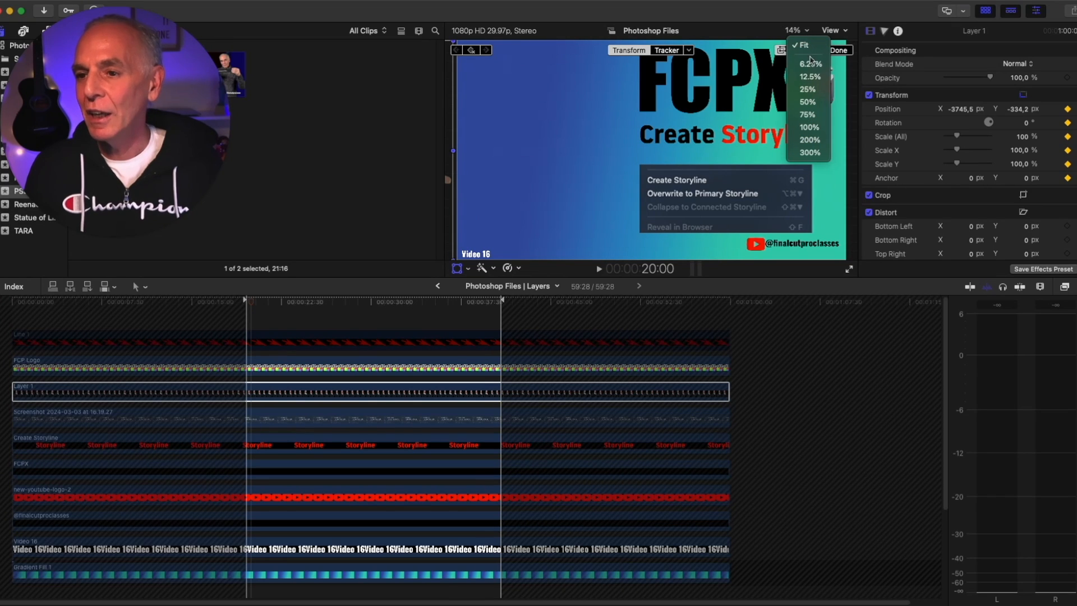
{"action": "left_click", "coordinate": [806, 64]}
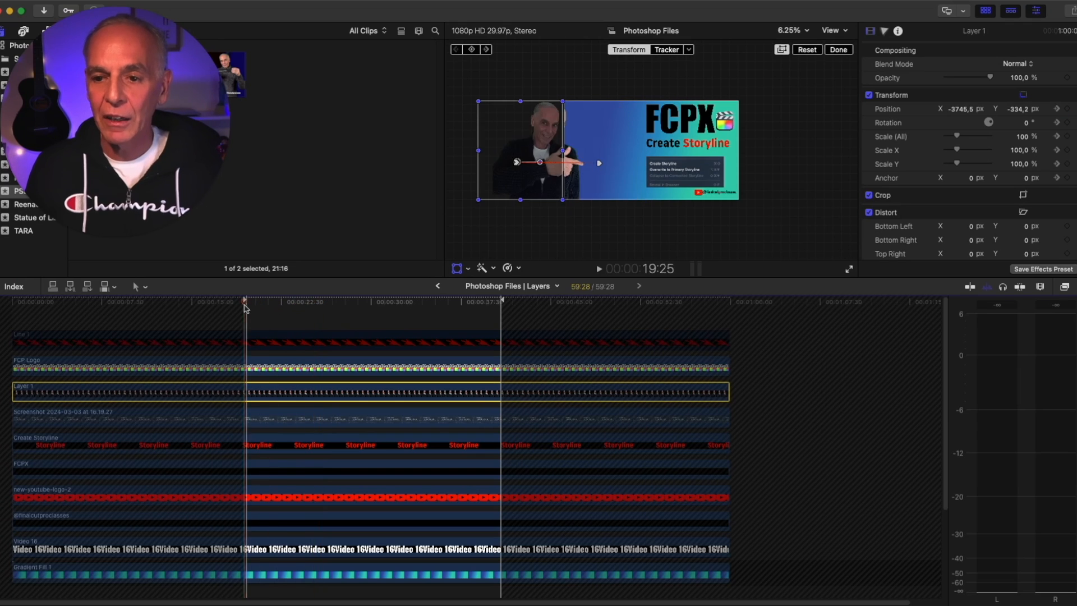
{"action": "left_click", "coordinate": [343, 304]}
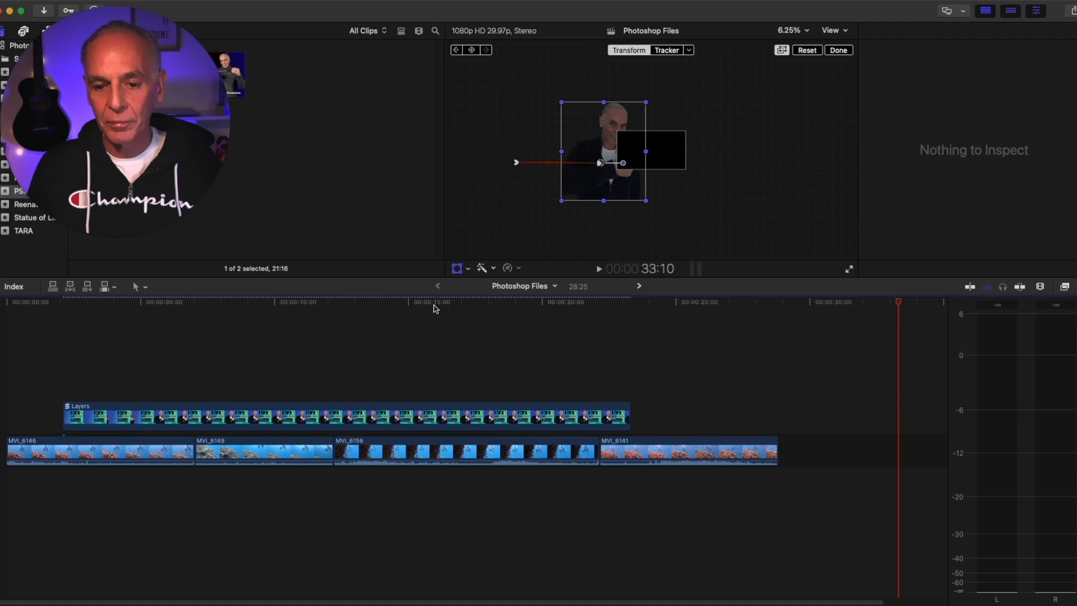
Step: Move the playhead into the Layers clip and set the viewer zoom back to Fit
{"action": "left_click", "coordinate": [254, 302]}
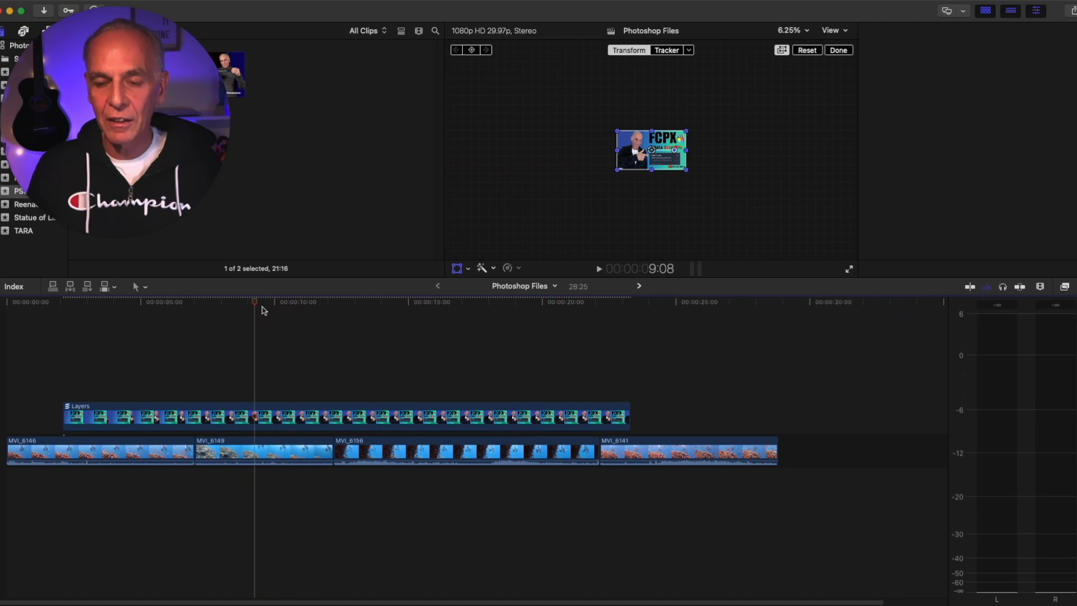
{"action": "left_click", "coordinate": [790, 29]}
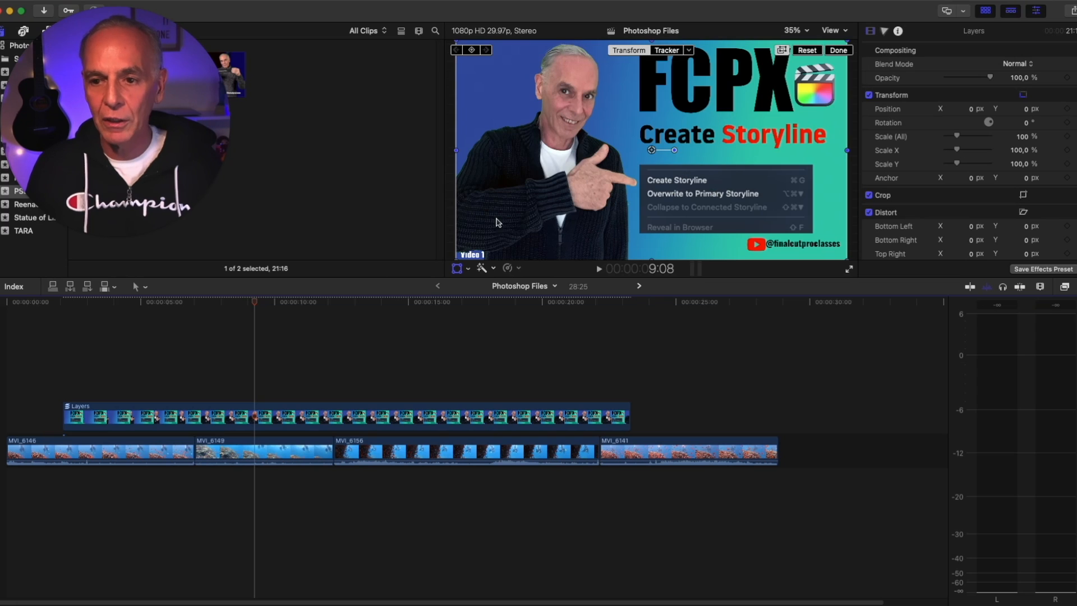
{"action": "left_click", "coordinate": [145, 302]}
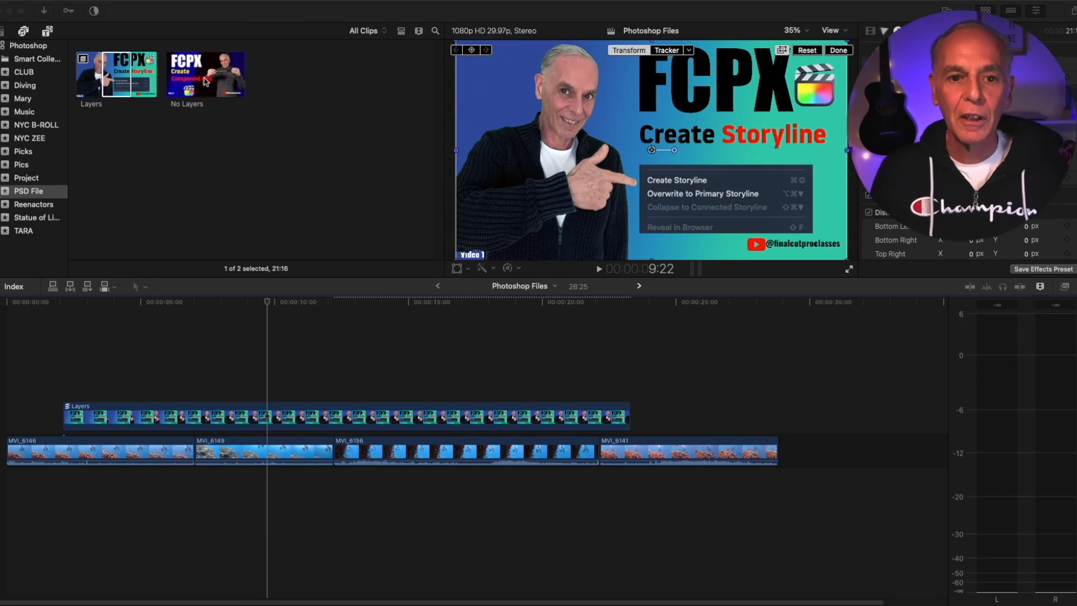
Step: Drag No Layers above the last diving shot as a connected clip near 22 seconds
{"action": "left_click", "coordinate": [206, 74]}
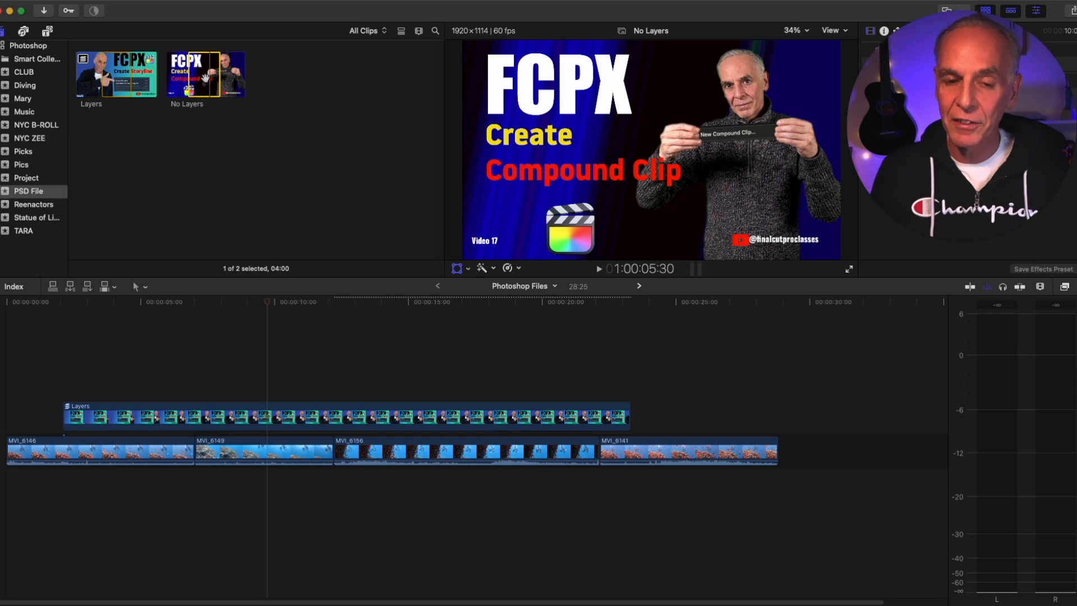
{"action": "left_click_drag", "start_coordinate": [205, 74], "coordinate": [711, 420]}
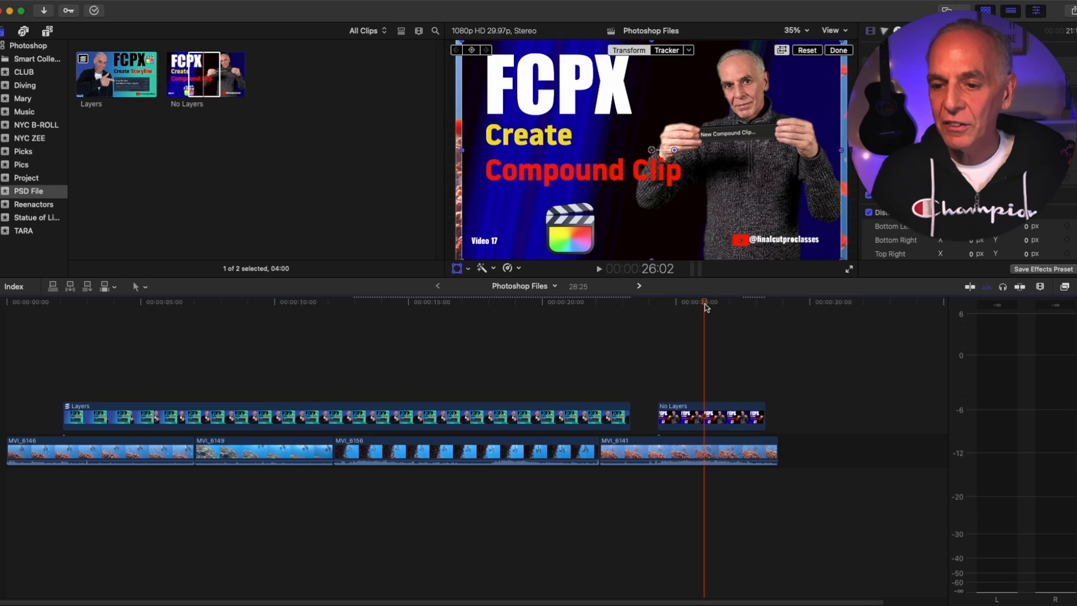
{"action": "left_click", "coordinate": [711, 416]}
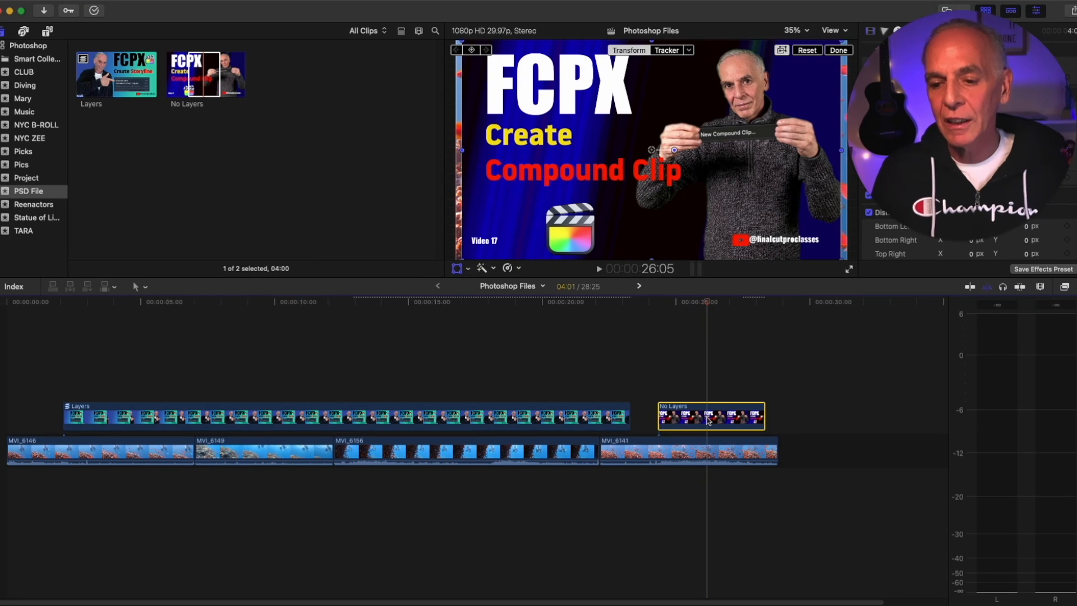